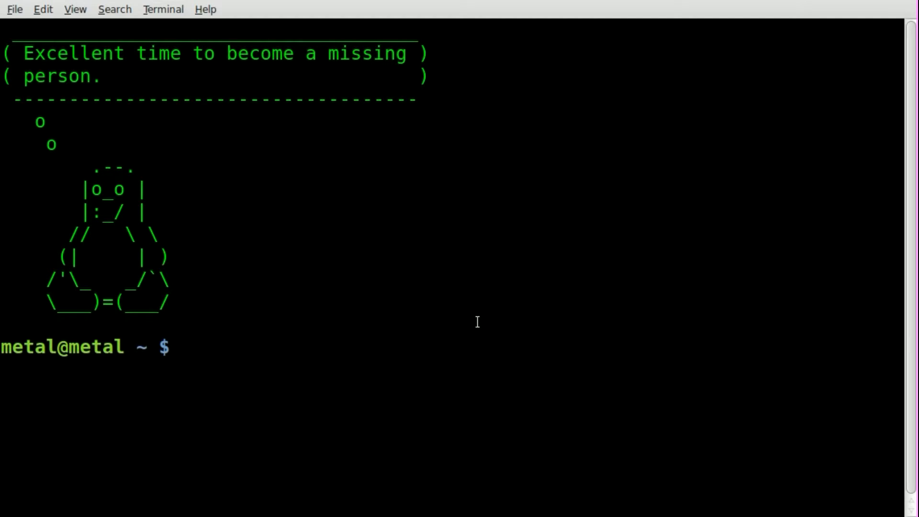
Move to /tmp, start a nested bash, then run bash > record.txt.
type("cd /tmp")
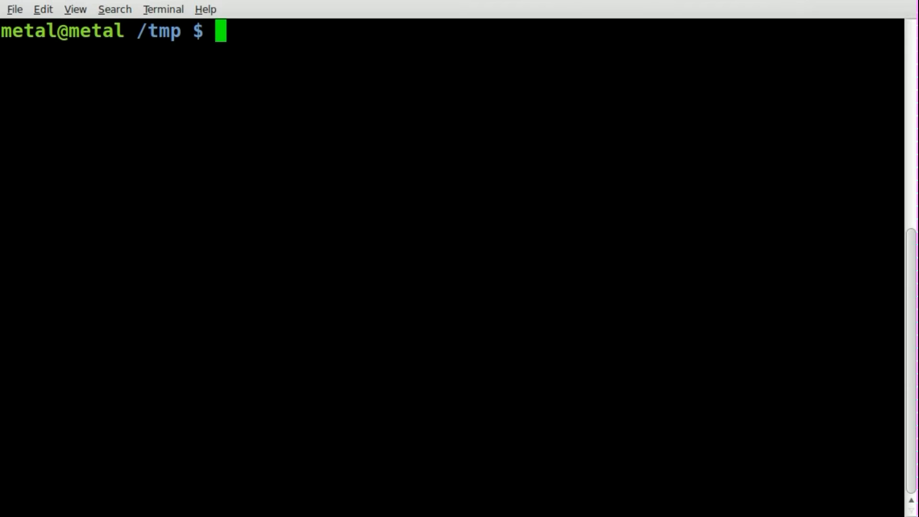
type("bash")
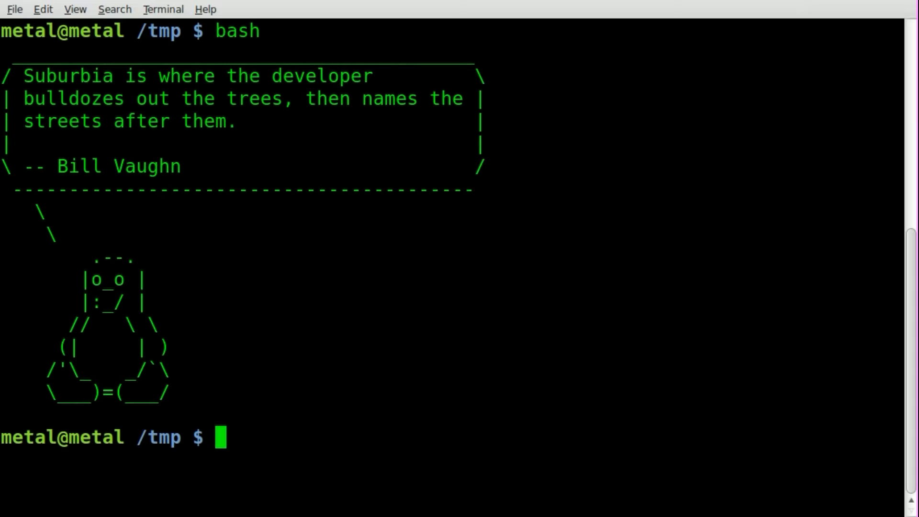
type("bash")
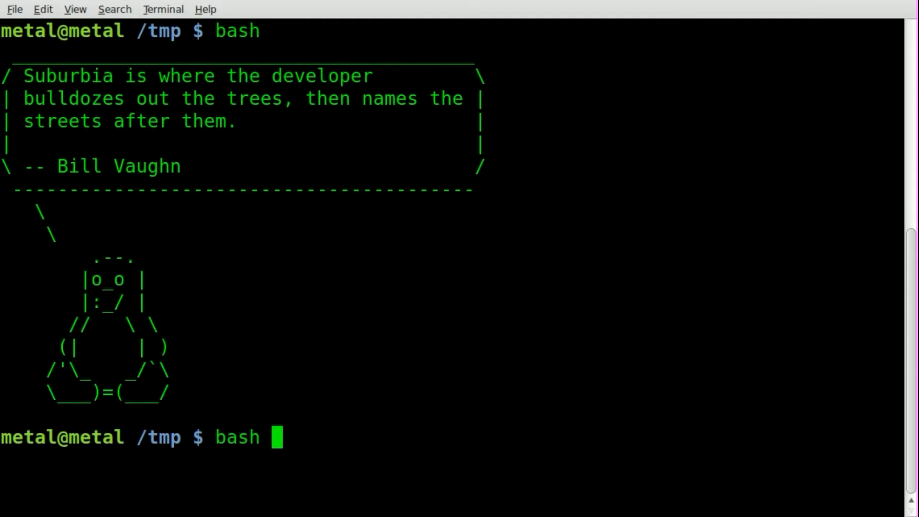
type(">")
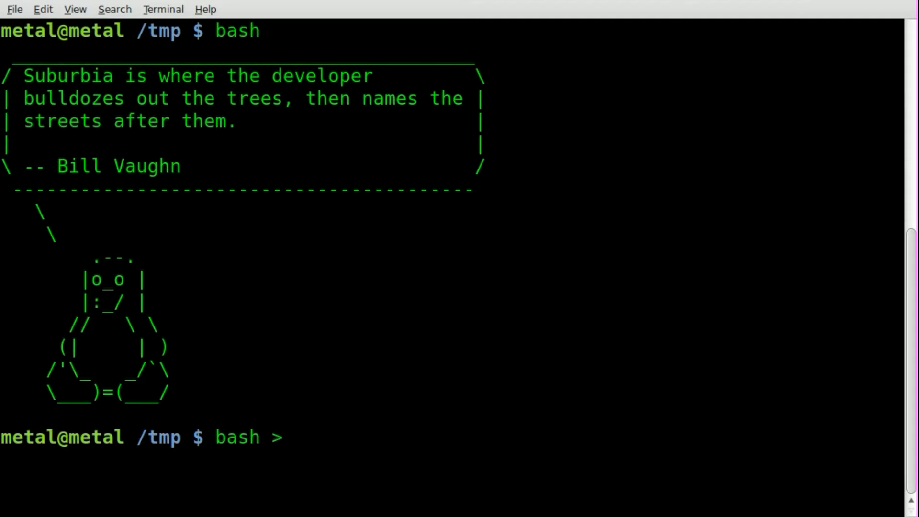
type("record")
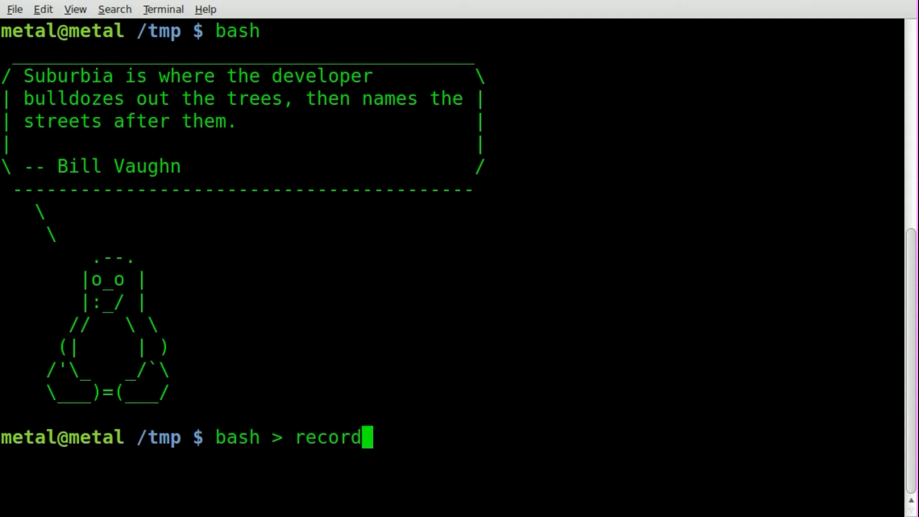
type(".txt")
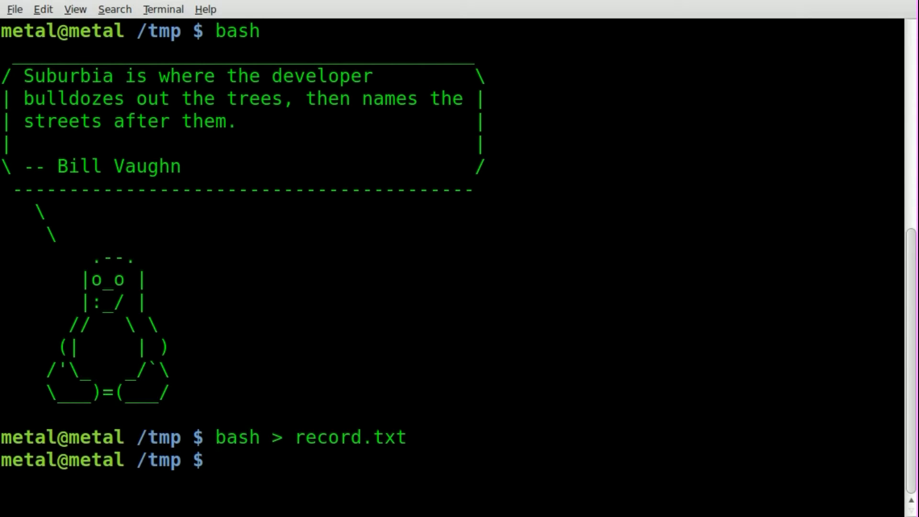
Run ls and date inside the redirected shell.
type("ls")
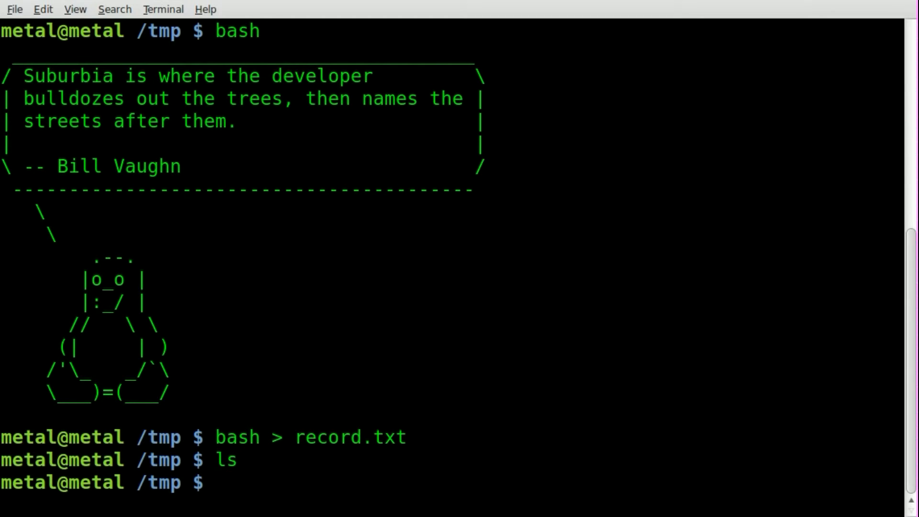
type("date")
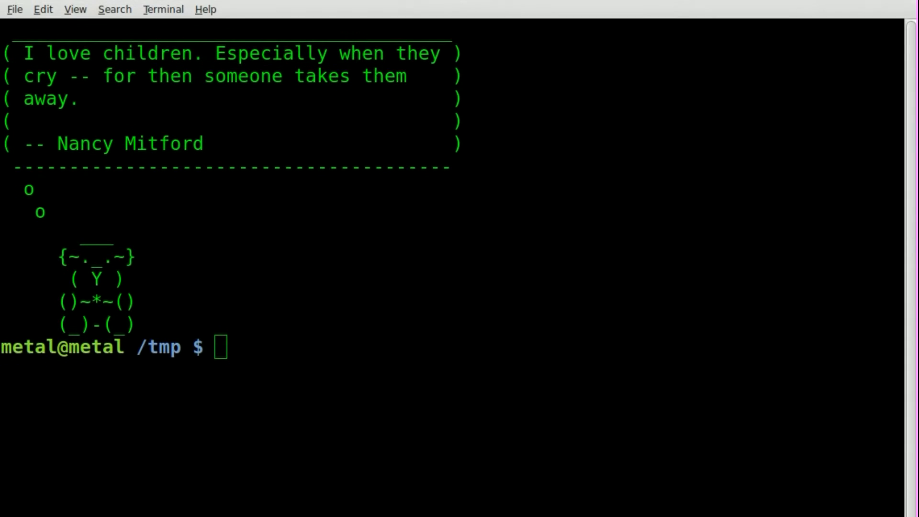
Display record.txt with cat and select the captured fortune cow output.
type("cat")
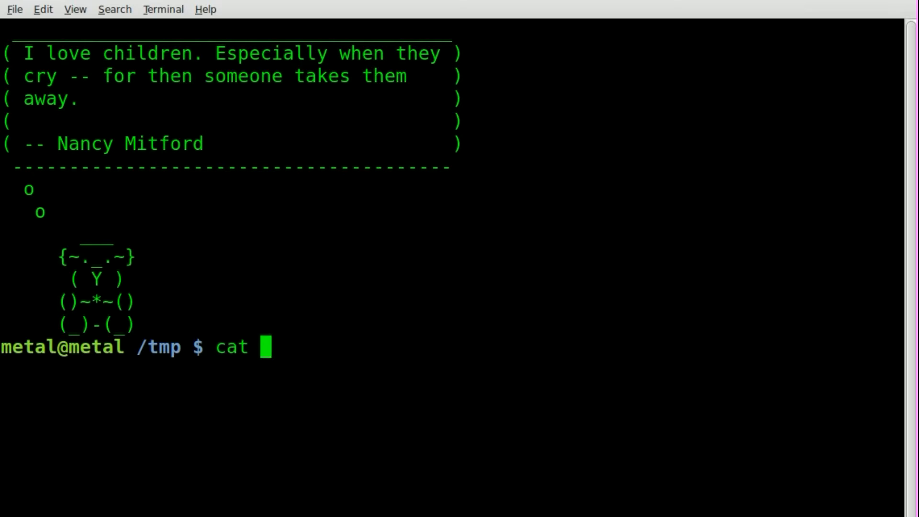
type("record.txt")
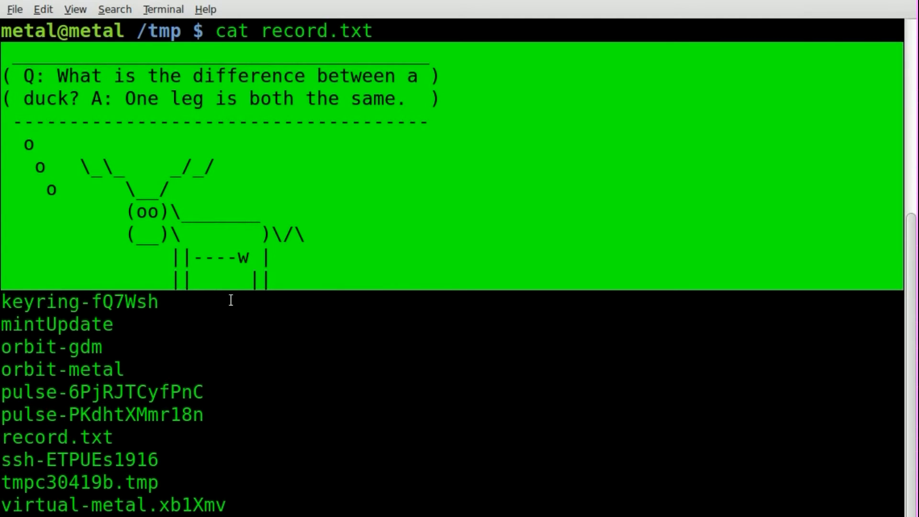
left_click_drag(229, 301, 206, 504)
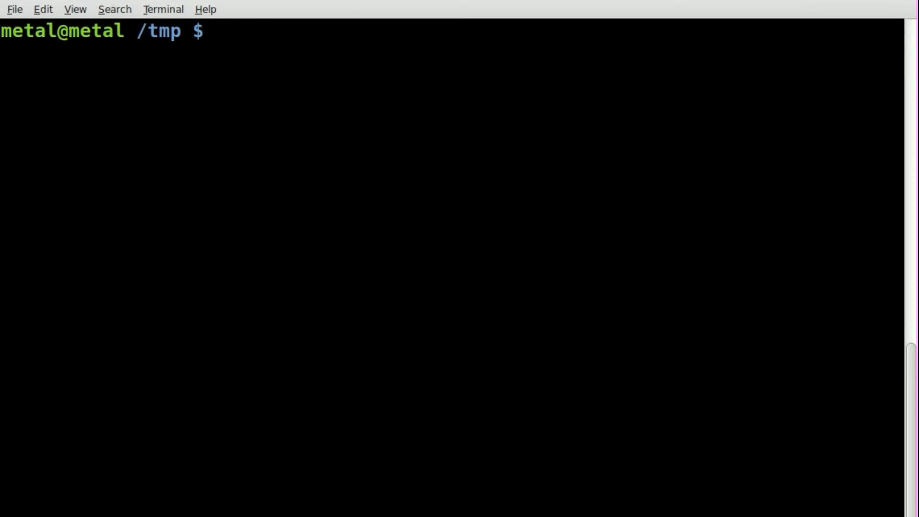
Start a shell recorded with bash |tee rec2.txt, then run ls and date.
type("bash")
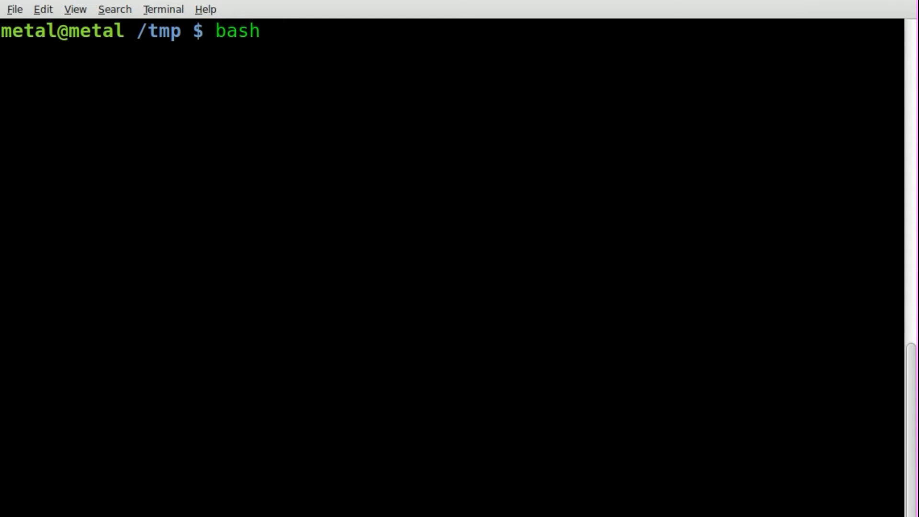
type("|tee")
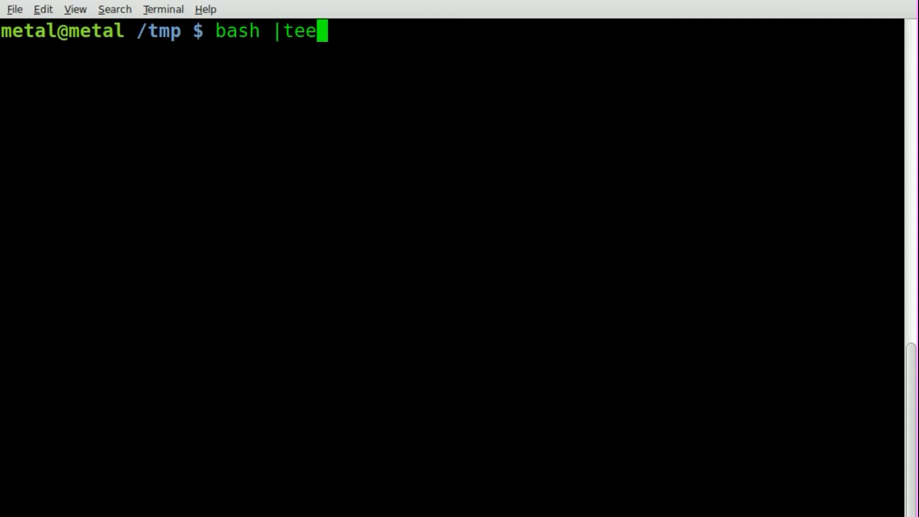
type("rec")
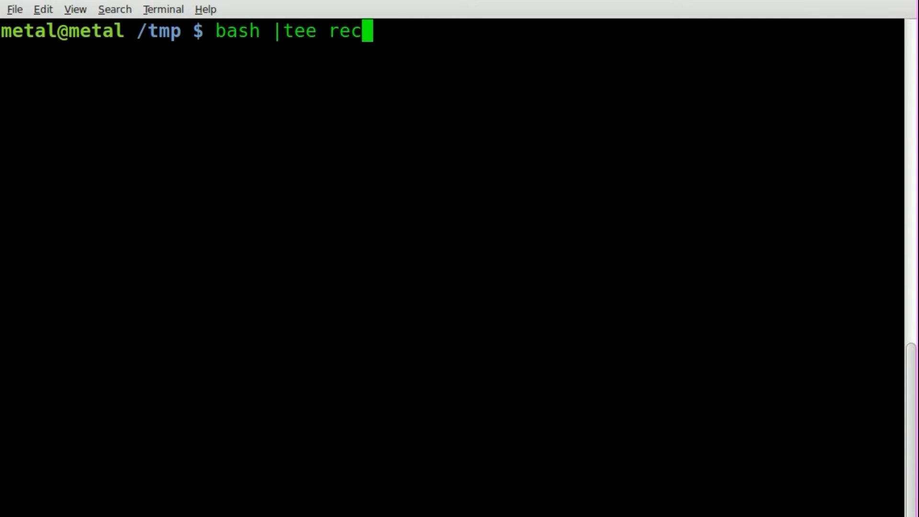
type("2.txt")
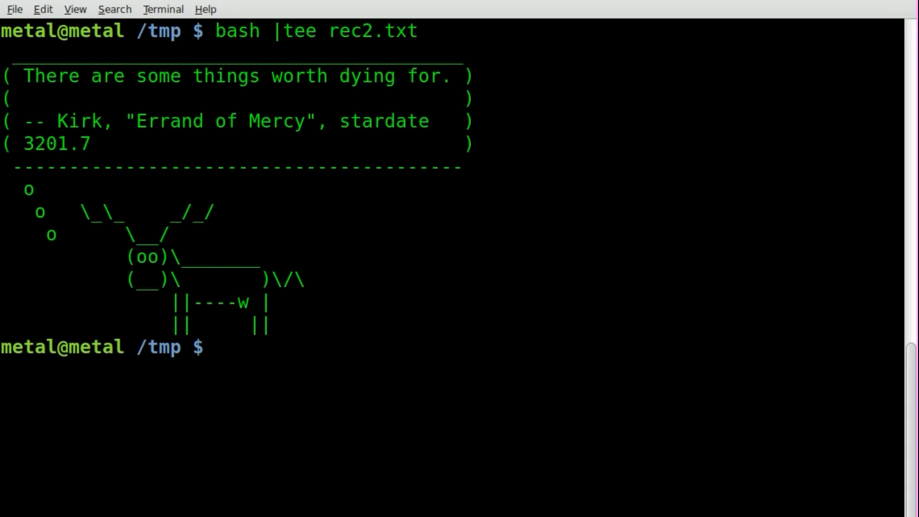
type("ls")
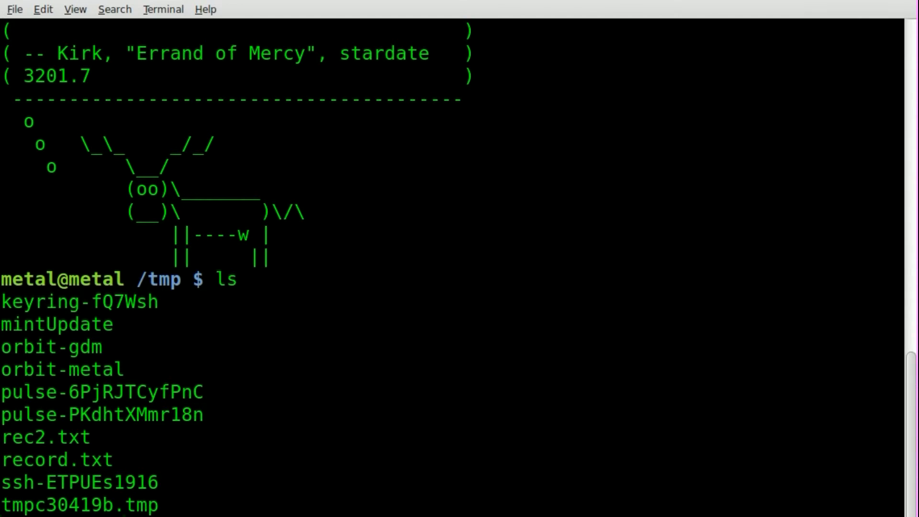
type("date")
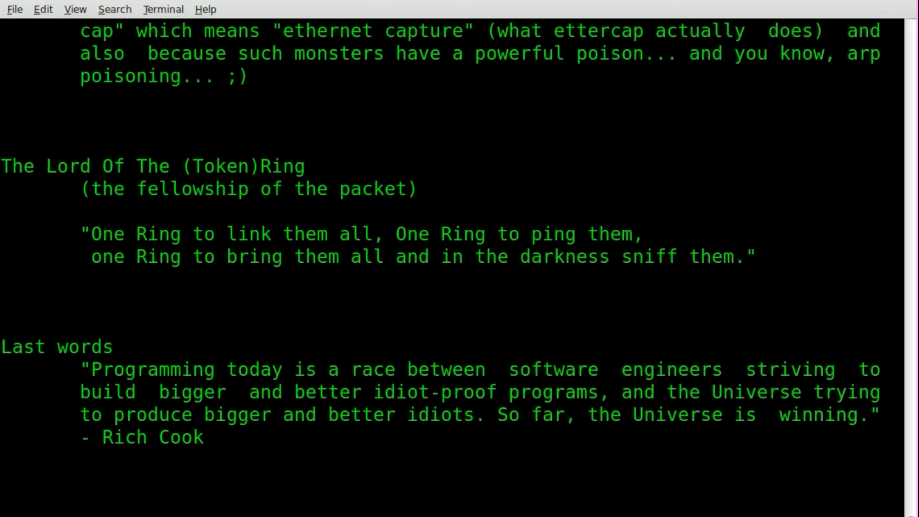
mouse_move(106, 409)
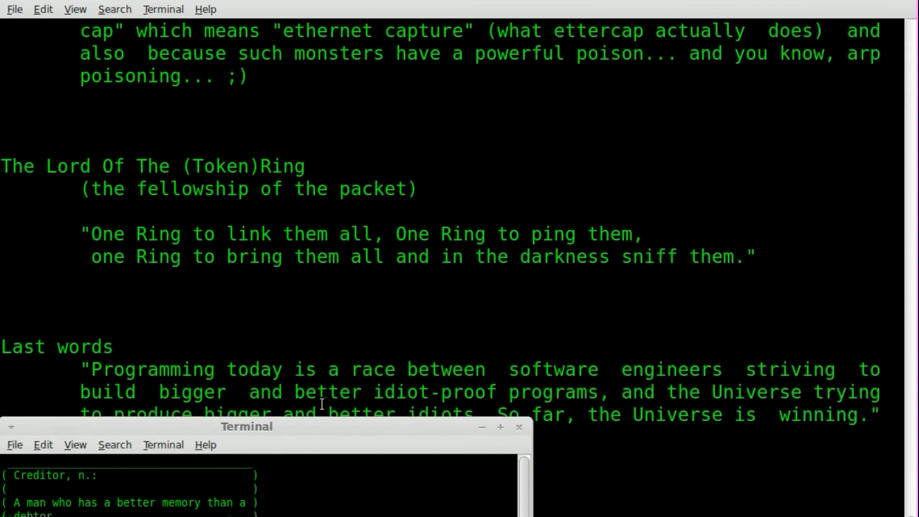
Enlarge the second terminal, review rec2.txt with cat, then return to the first terminal.
left_click_drag(246, 426, 400, 159)
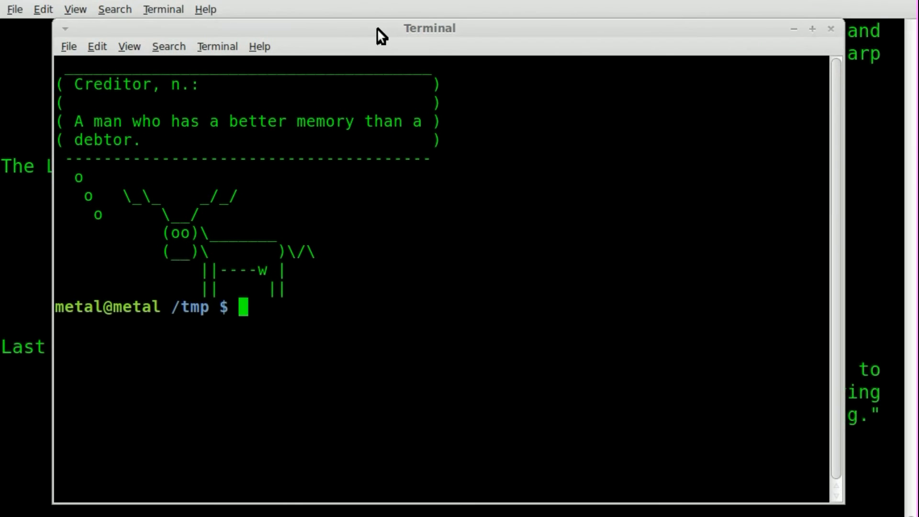
type("cat")
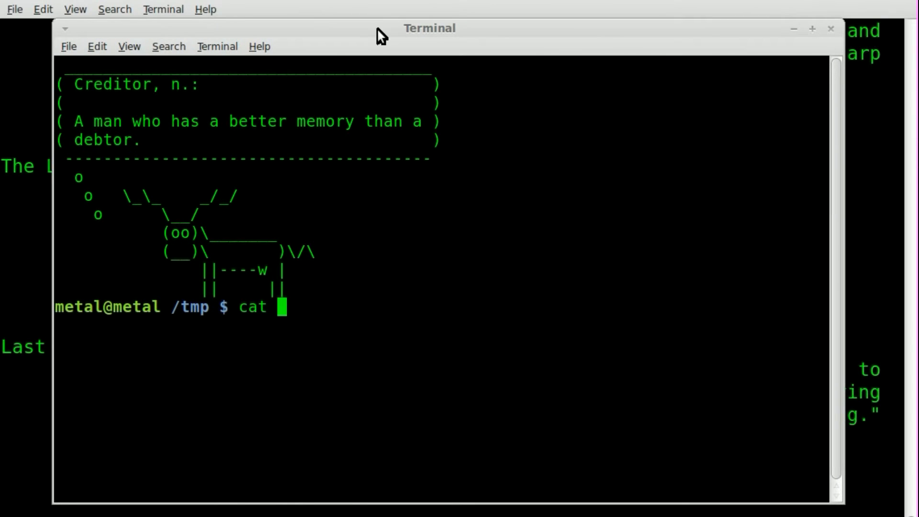
type("rec2.txt")
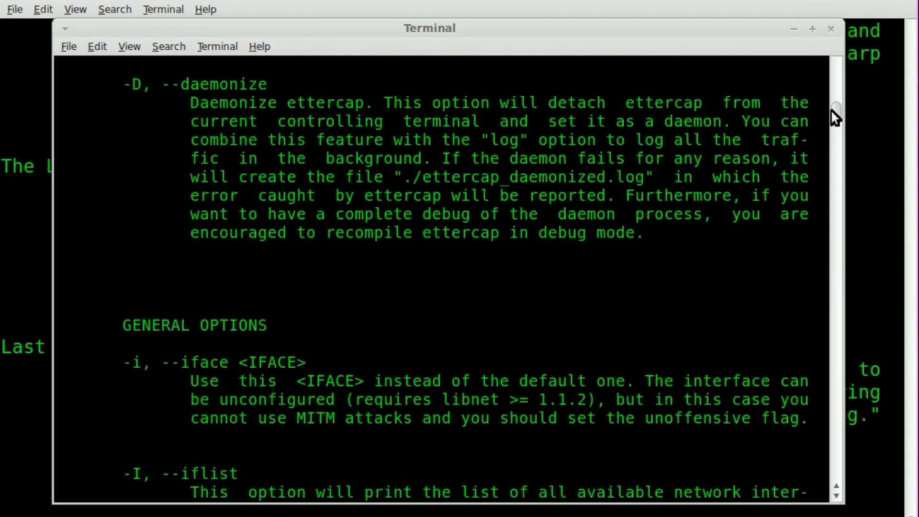
scroll("down", 3)
type("vim")
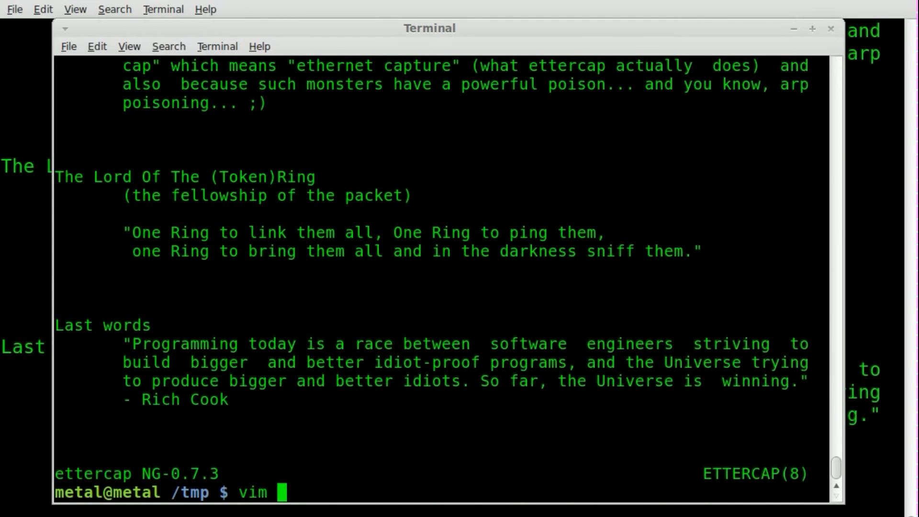
type("rec1")
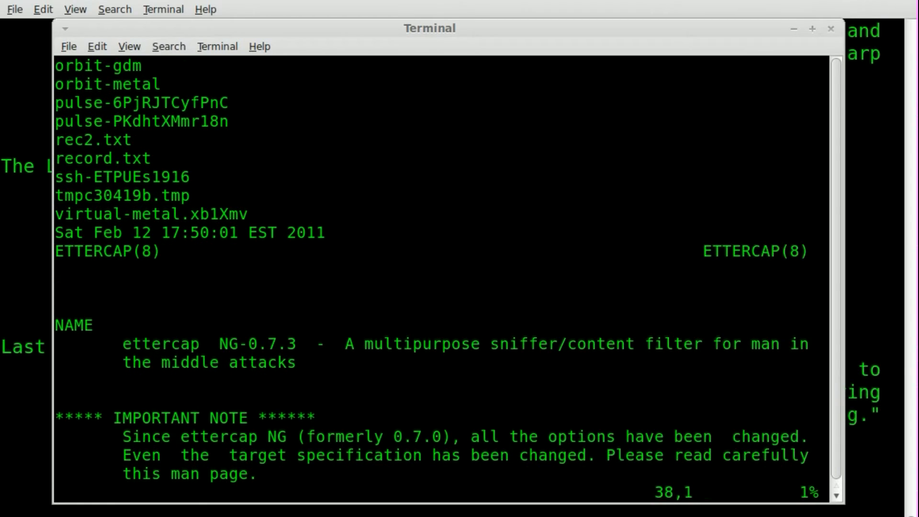
left_click(831, 28)
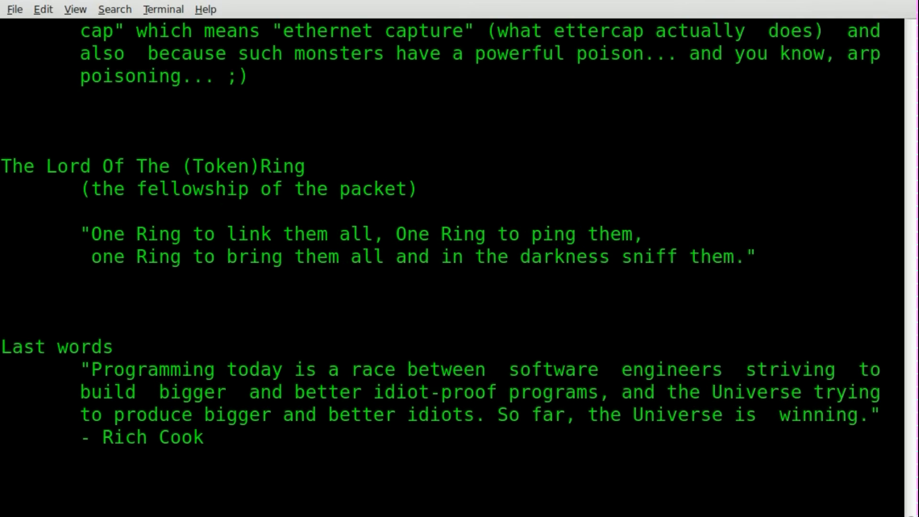
Open rec2.txt in vim and scroll through the recorded ettercap manual.
scroll("down", 3)
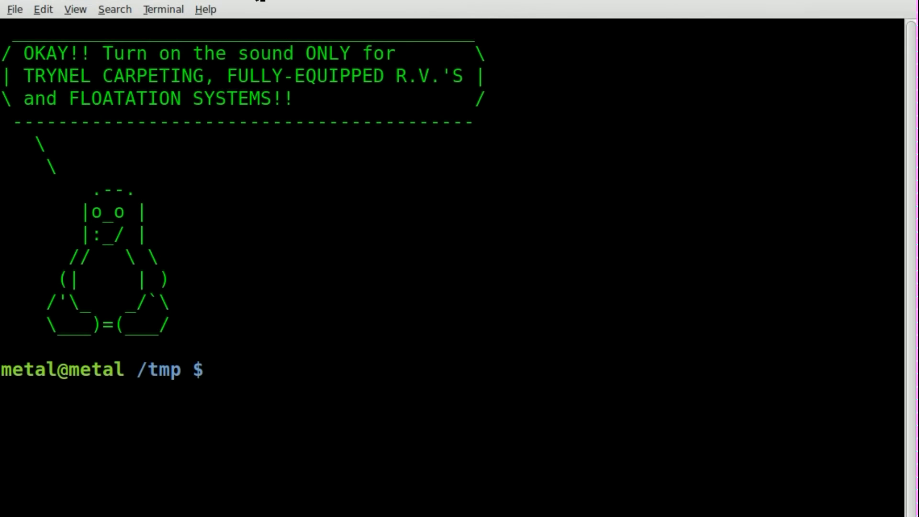
type("vim")
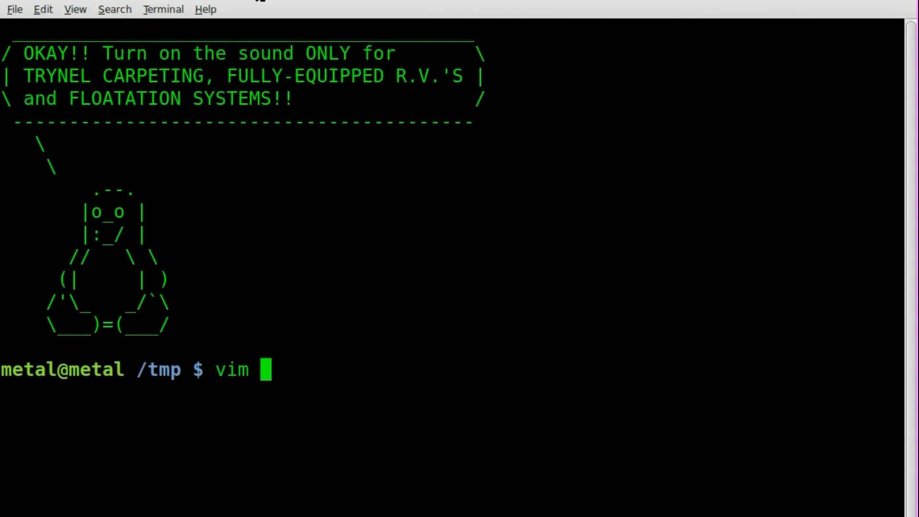
type("rec2.txt")
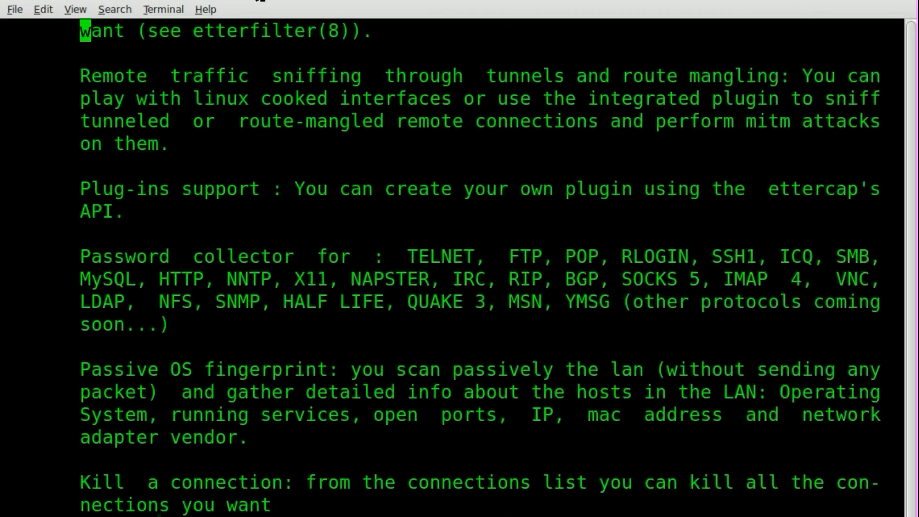
scroll("down", 3)
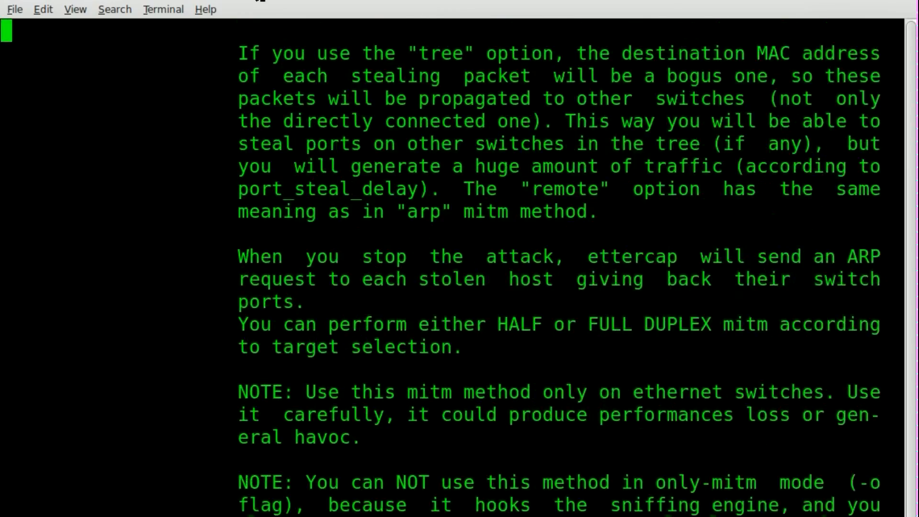
scroll("down", 3)
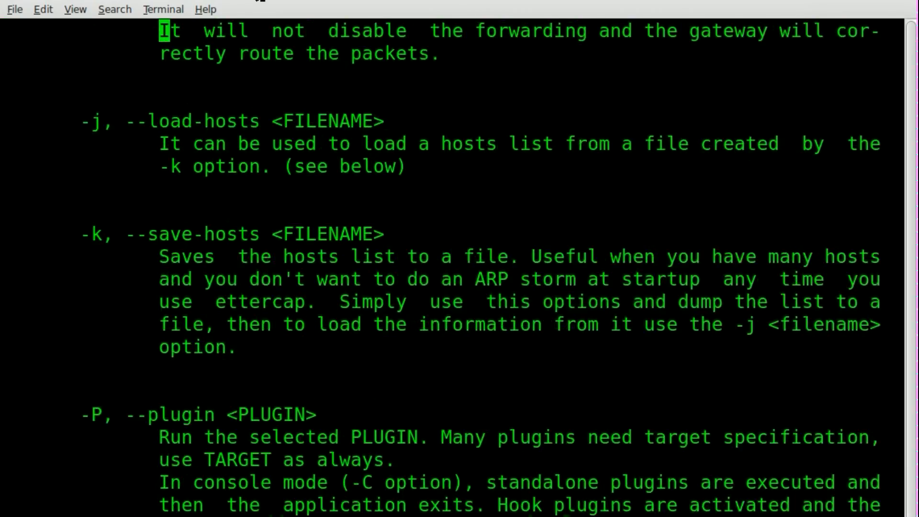
scroll("down", 3)
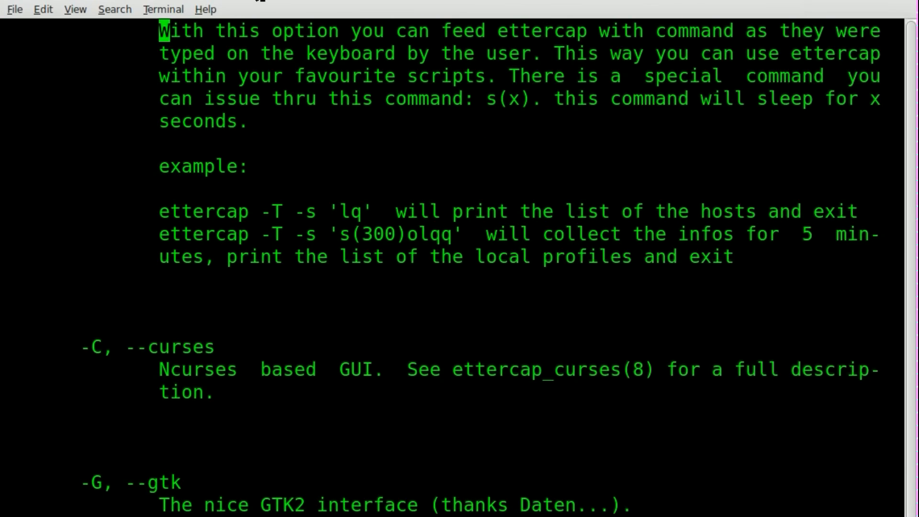
scroll("down", 3)
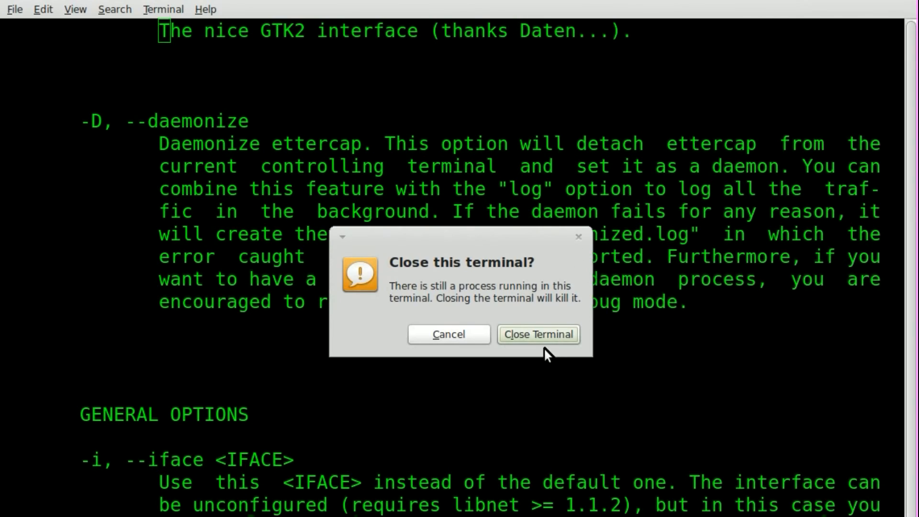
Confirm closing the vim terminal, then print the date in the /tmp shell.
left_click(447, 335)
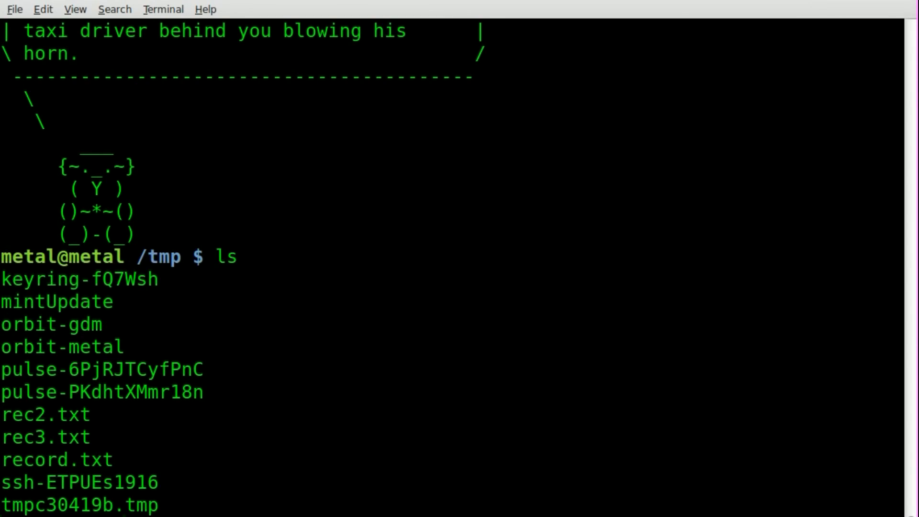
type("date")
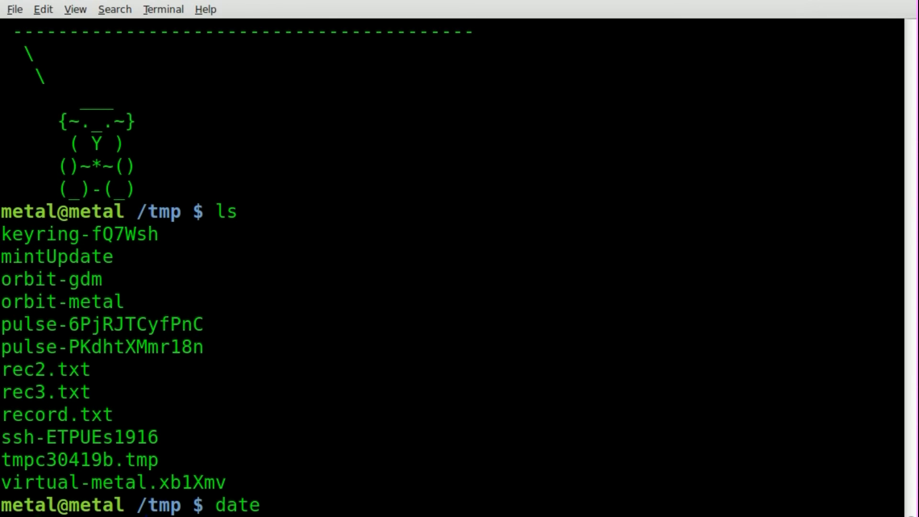
key("Return")
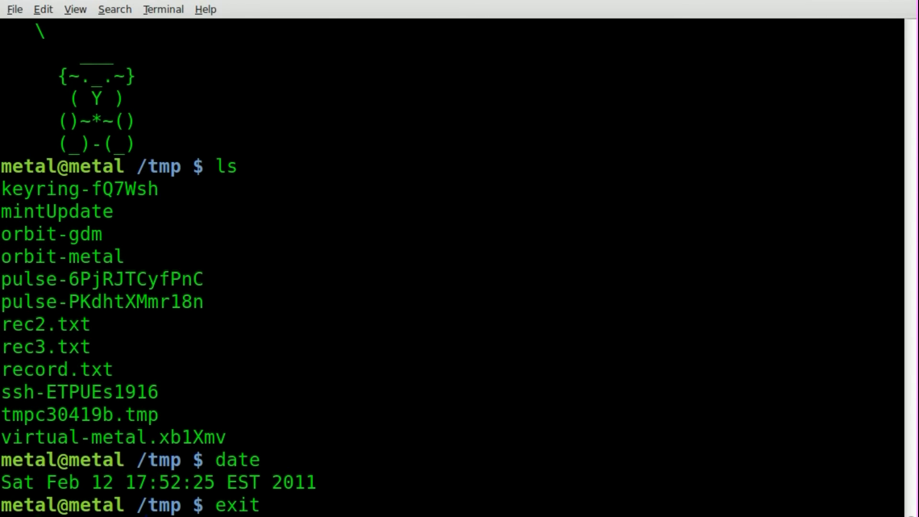